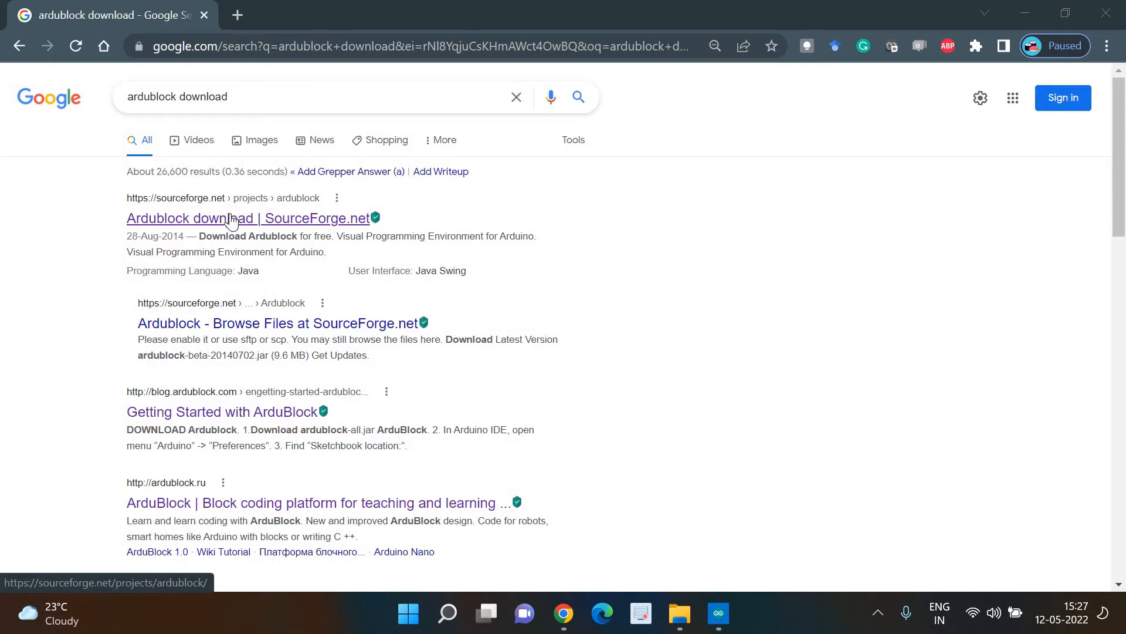
# Step: Download the Ardublock beta archive from its SourceForge project page
pyautogui.click(246, 218)
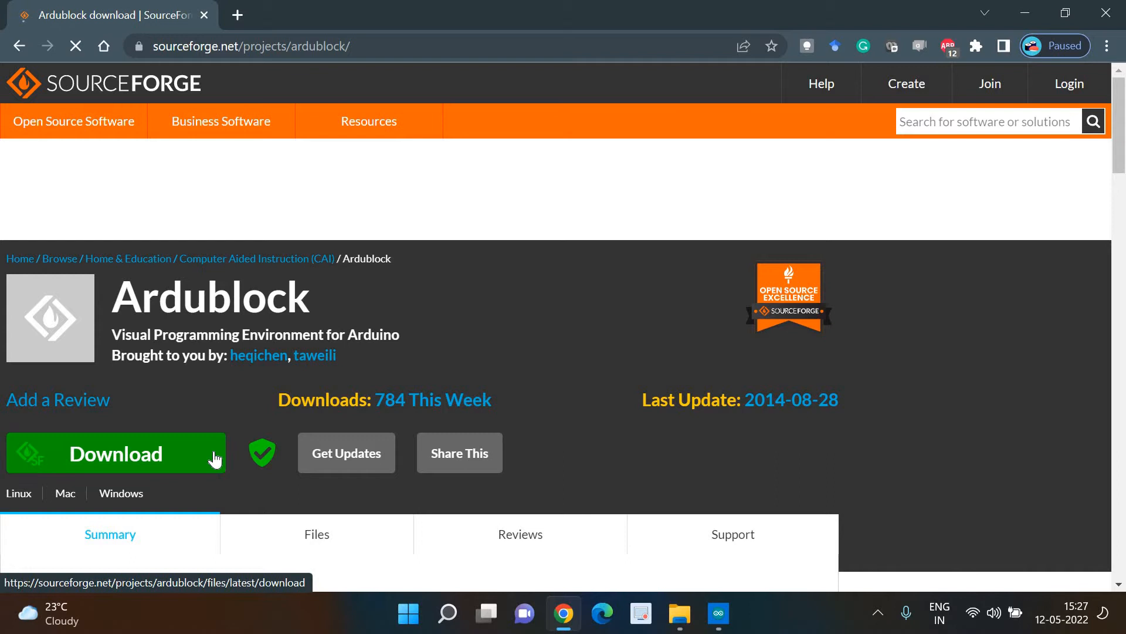
pyautogui.click(115, 453)
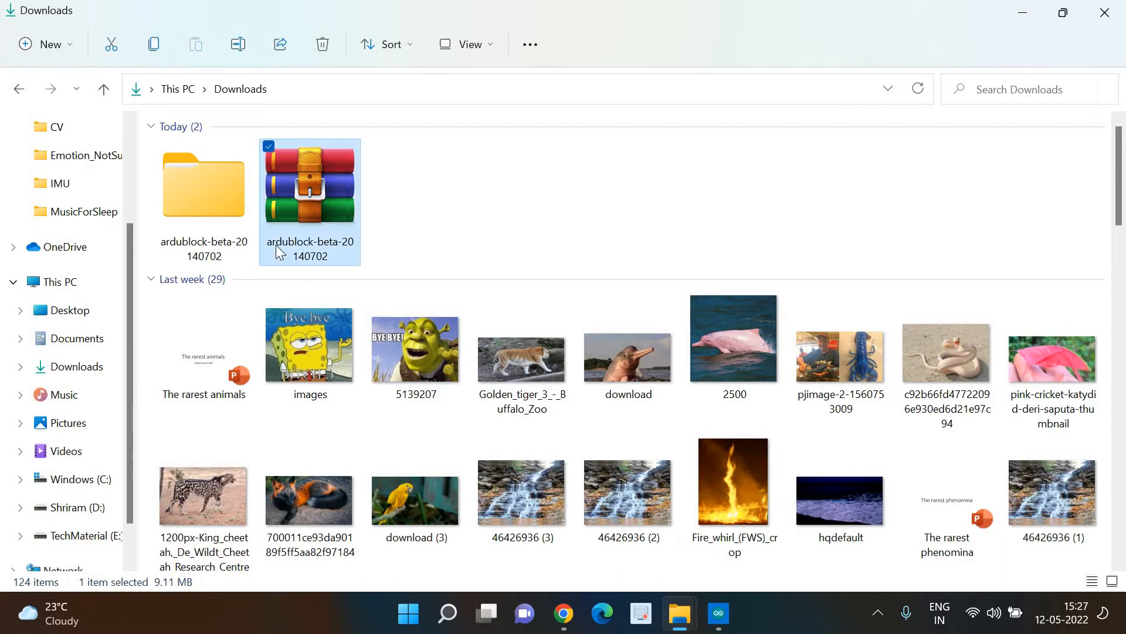
pyautogui.moveTo(342, 251)
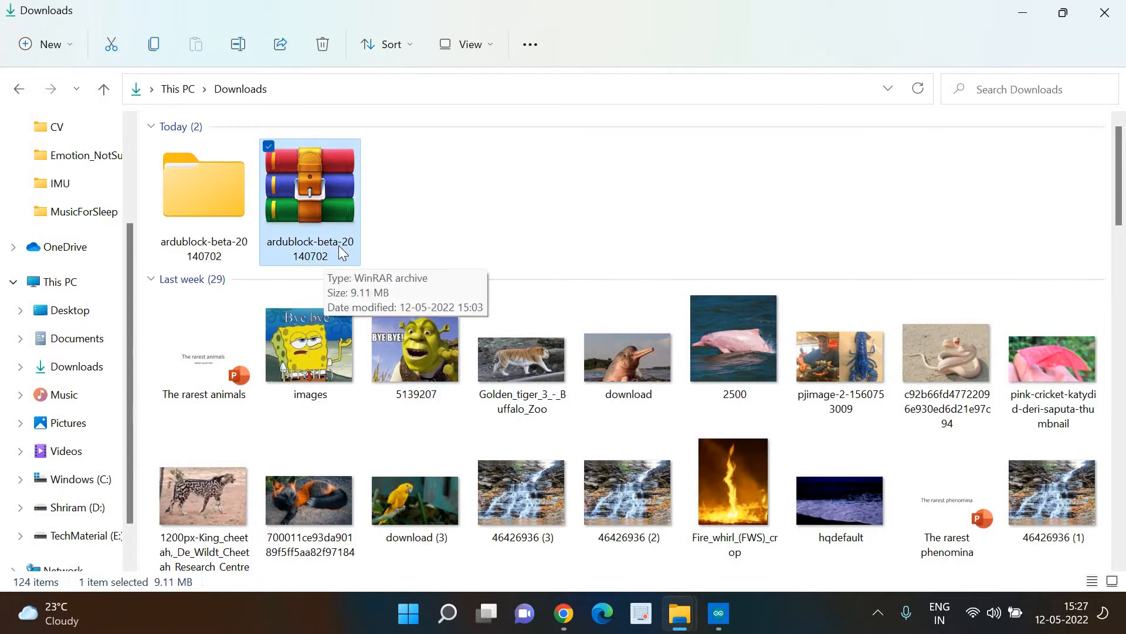
pyautogui.moveTo(331, 267)
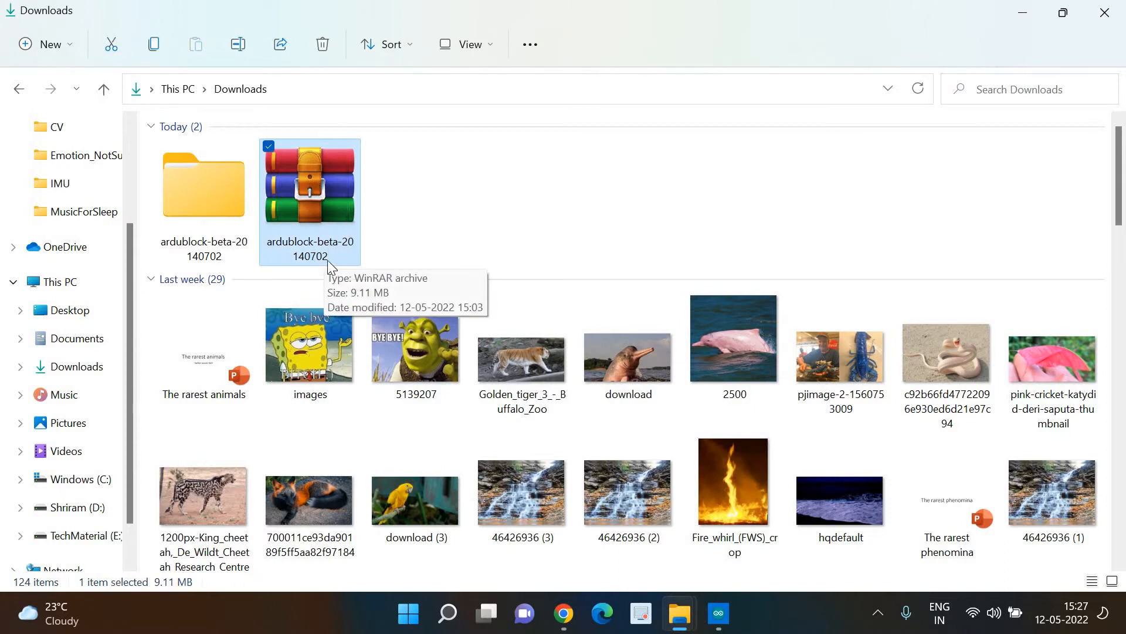
pyautogui.moveTo(308, 222)
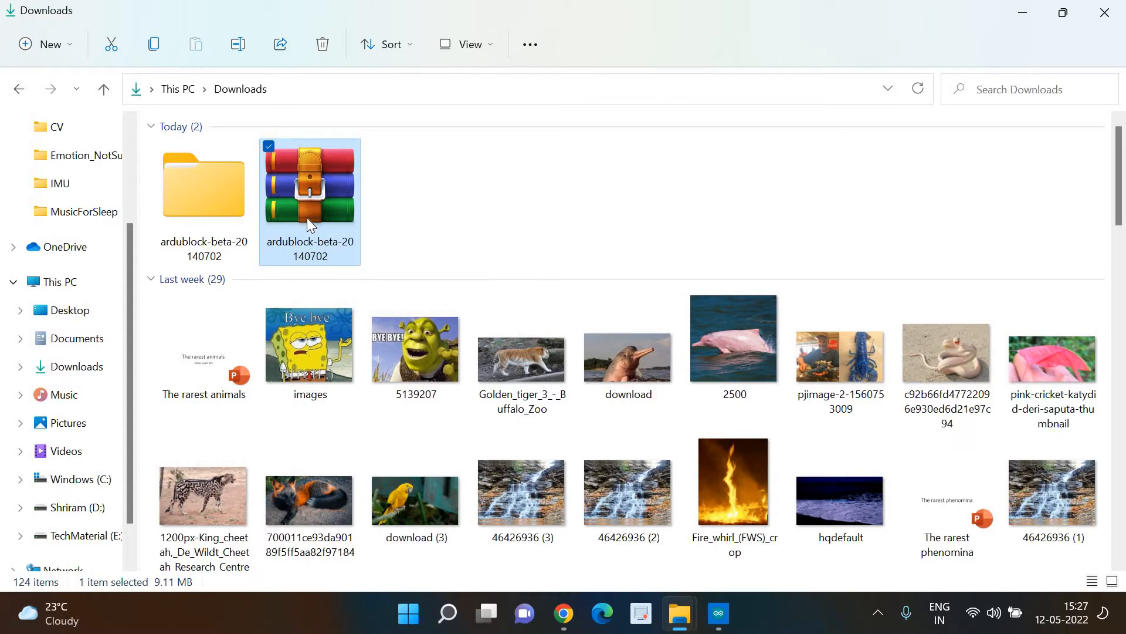
pyautogui.moveTo(308, 200)
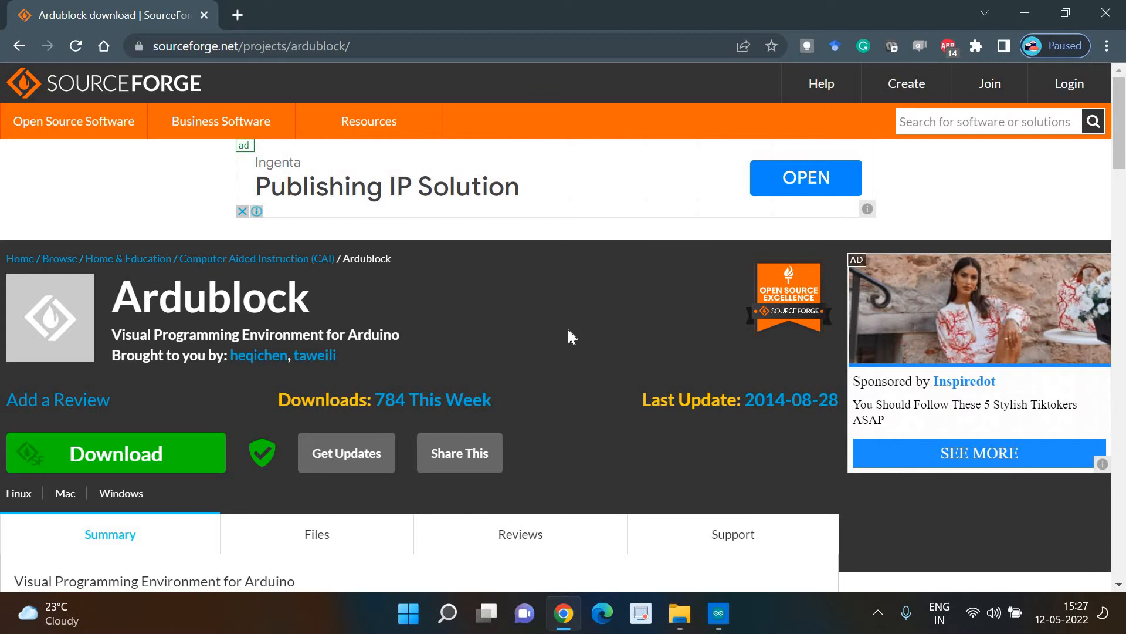
pyautogui.moveTo(717, 529)
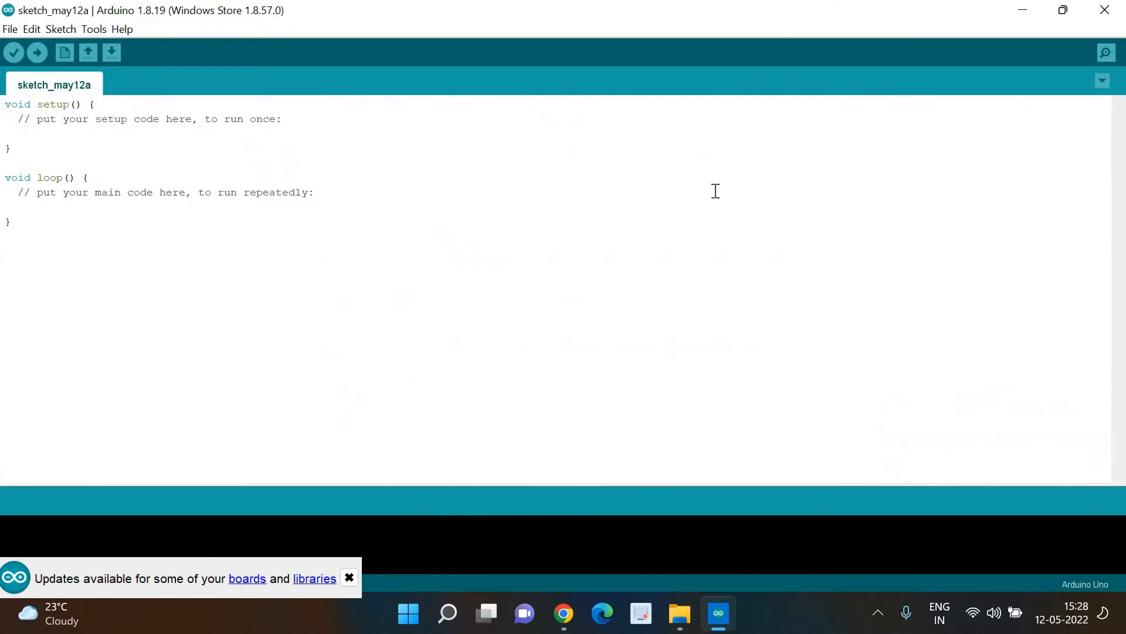
pyautogui.moveTo(34, 177)
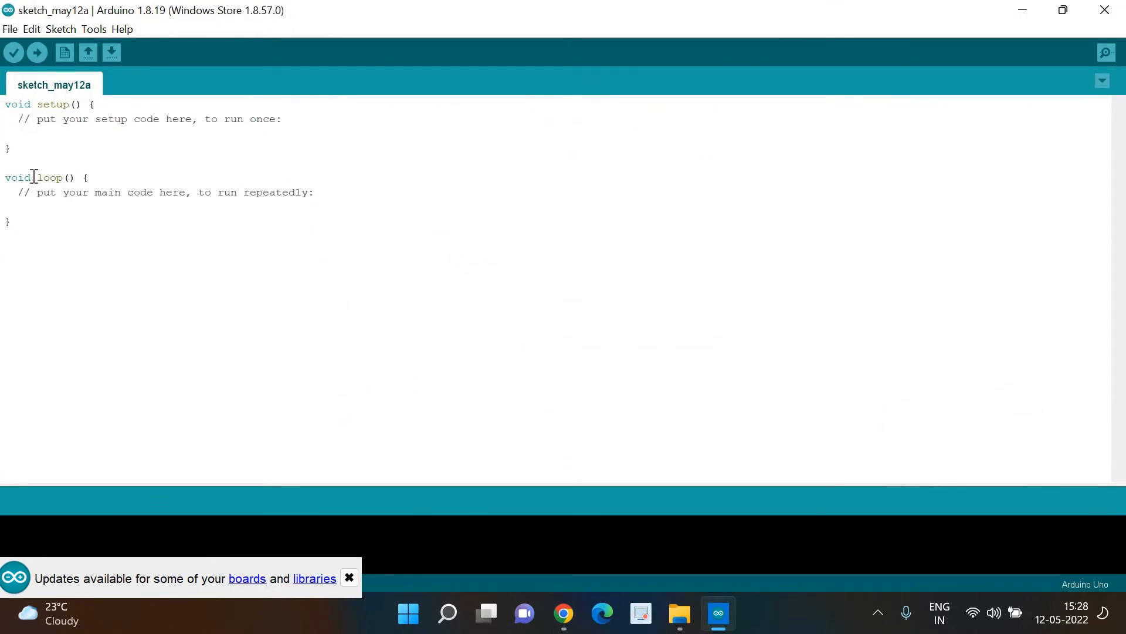
# Step: Copy the sketchbook location path C:\Users\ShriramKV\Documents\Arduino from Preferences
pyautogui.click(11, 28)
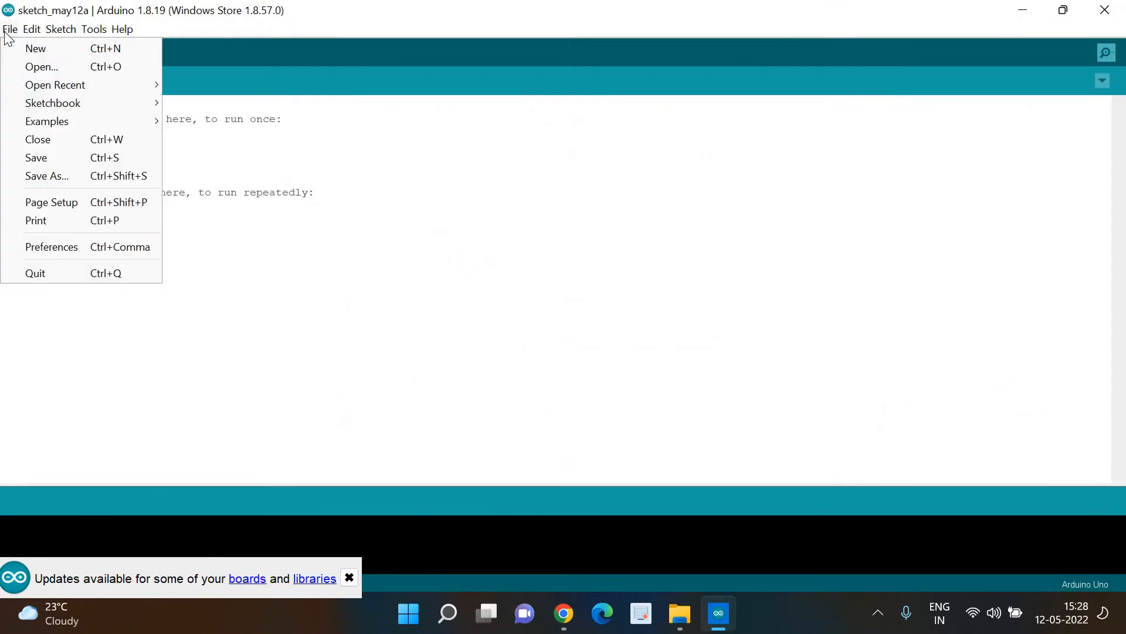
pyautogui.click(50, 247)
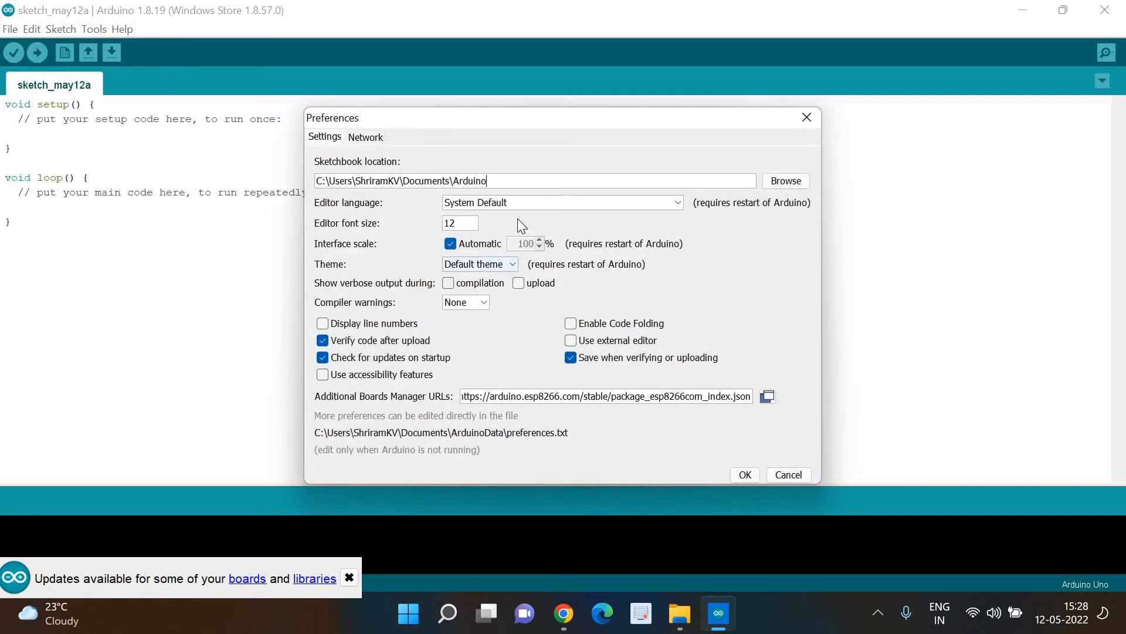
pyautogui.tripleClick(535, 181)
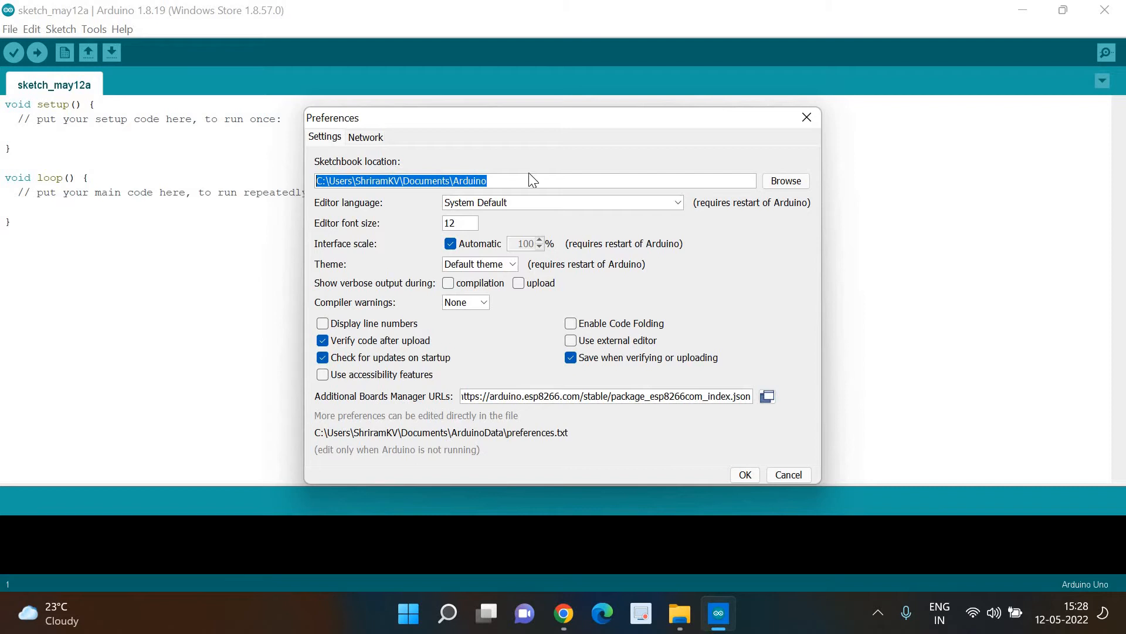
pyautogui.click(416, 181)
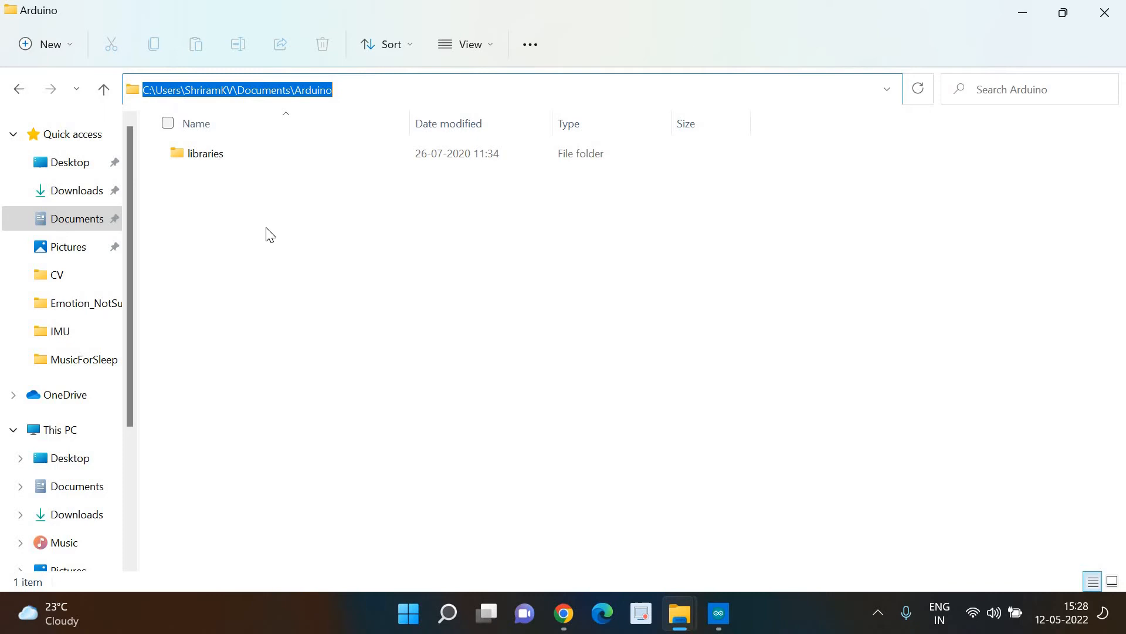
# Step: Navigate to the sketchbook folder and create a new folder named tools beside libraries
pyautogui.click(258, 227)
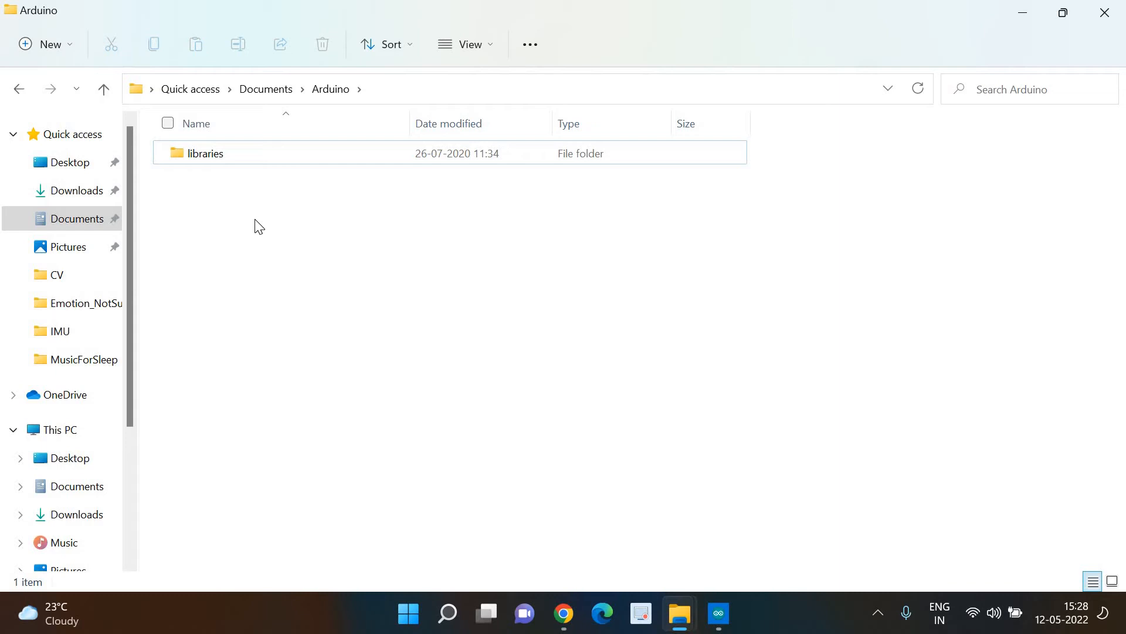
pyautogui.rightClick(257, 226)
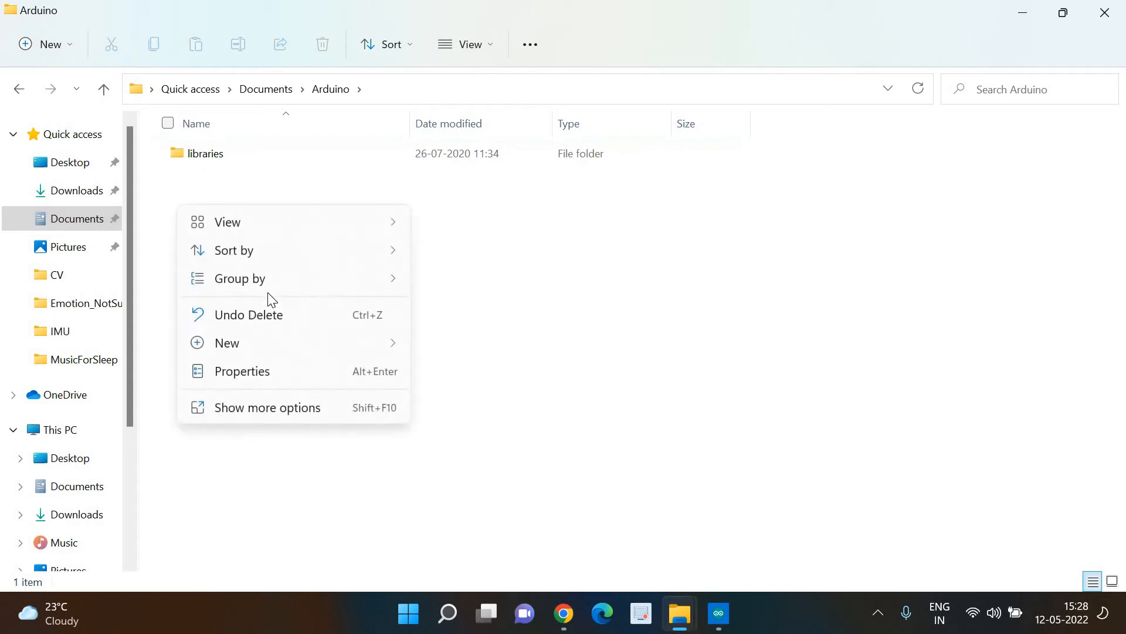
pyautogui.click(226, 342)
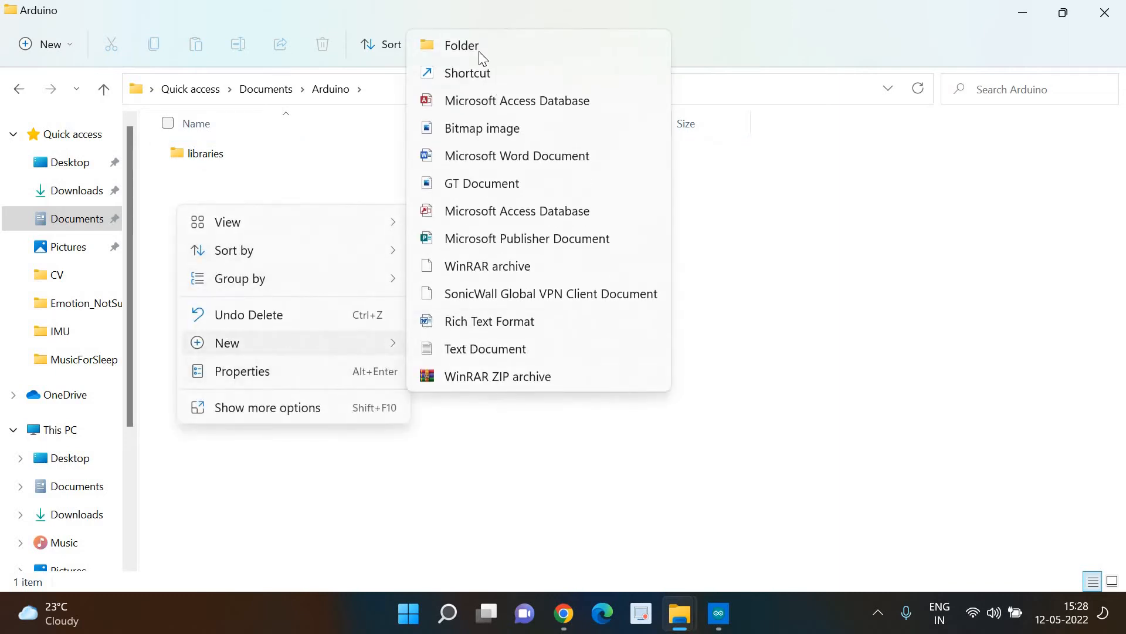
pyautogui.click(461, 45)
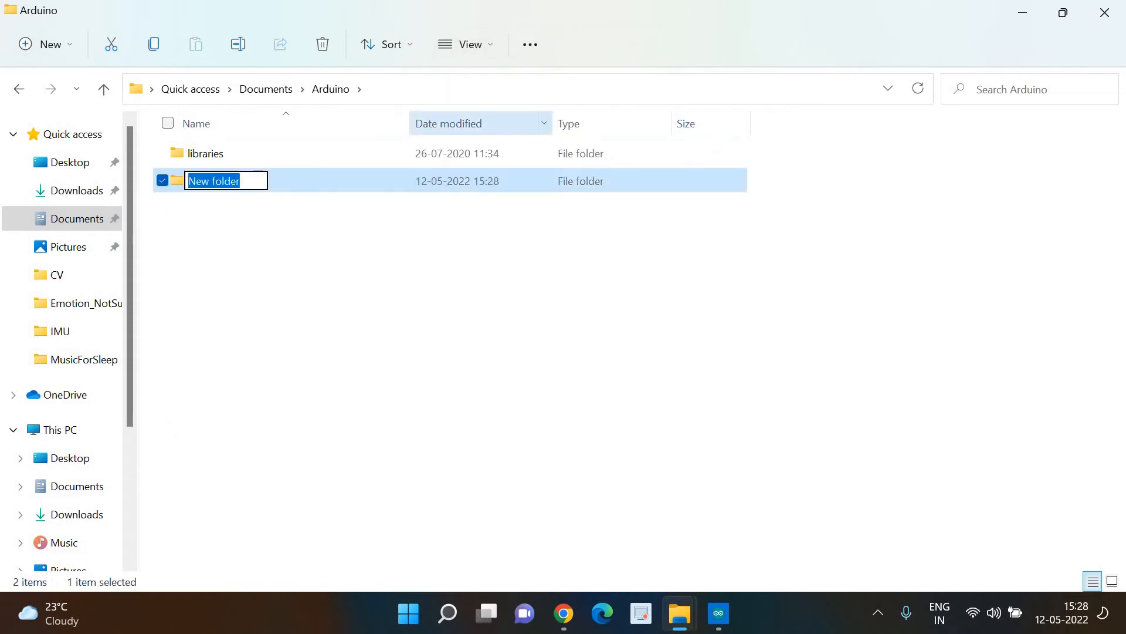
pyautogui.write('tools')
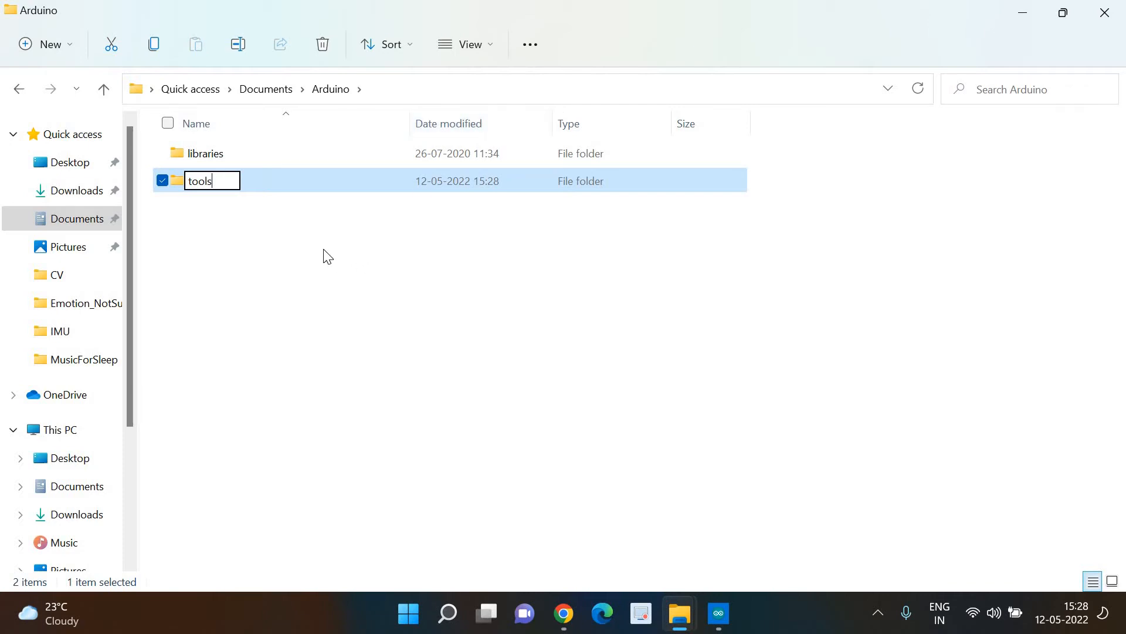
pyautogui.moveTo(327, 266)
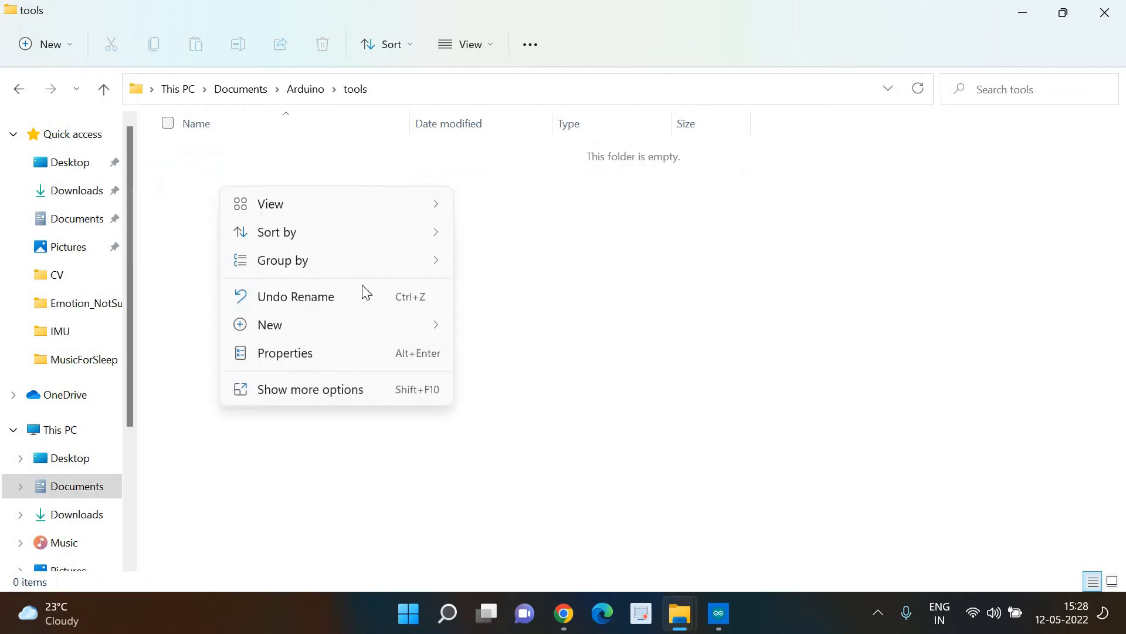
# Step: Create a subfolder named ArduBlockTool inside the tools folder
pyautogui.click(270, 324)
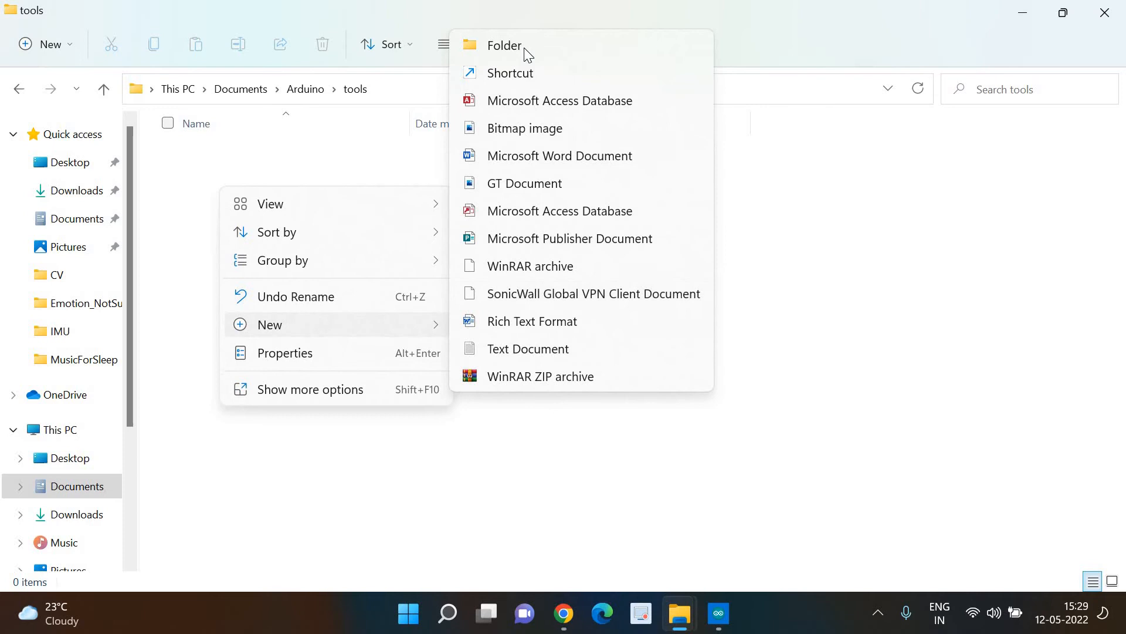
pyautogui.click(504, 46)
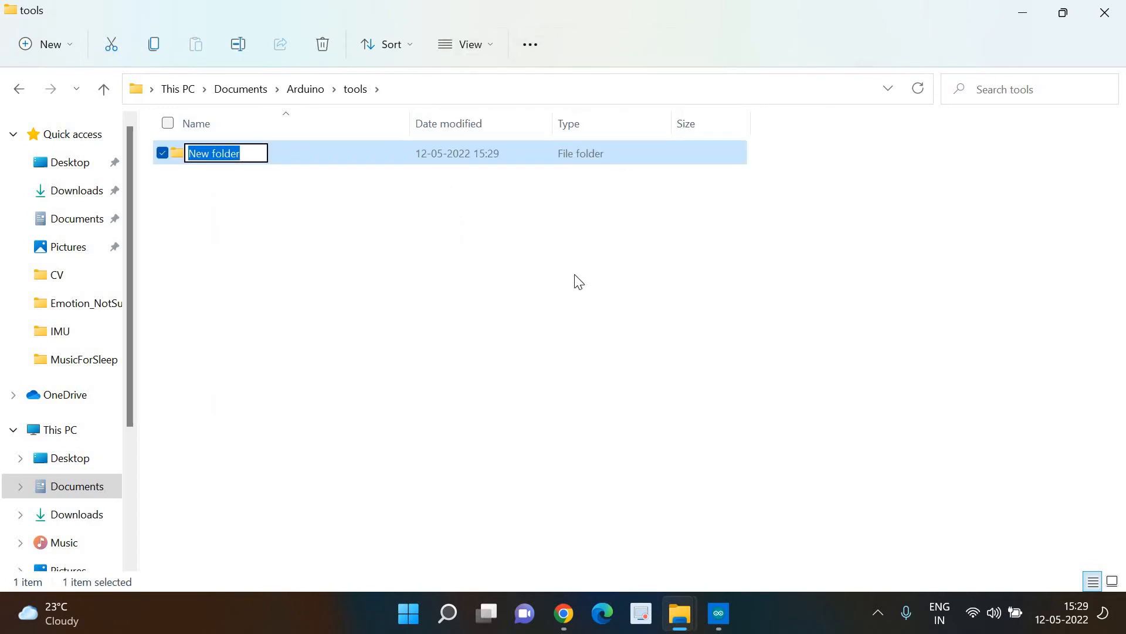
pyautogui.write('ArduBlockToo')
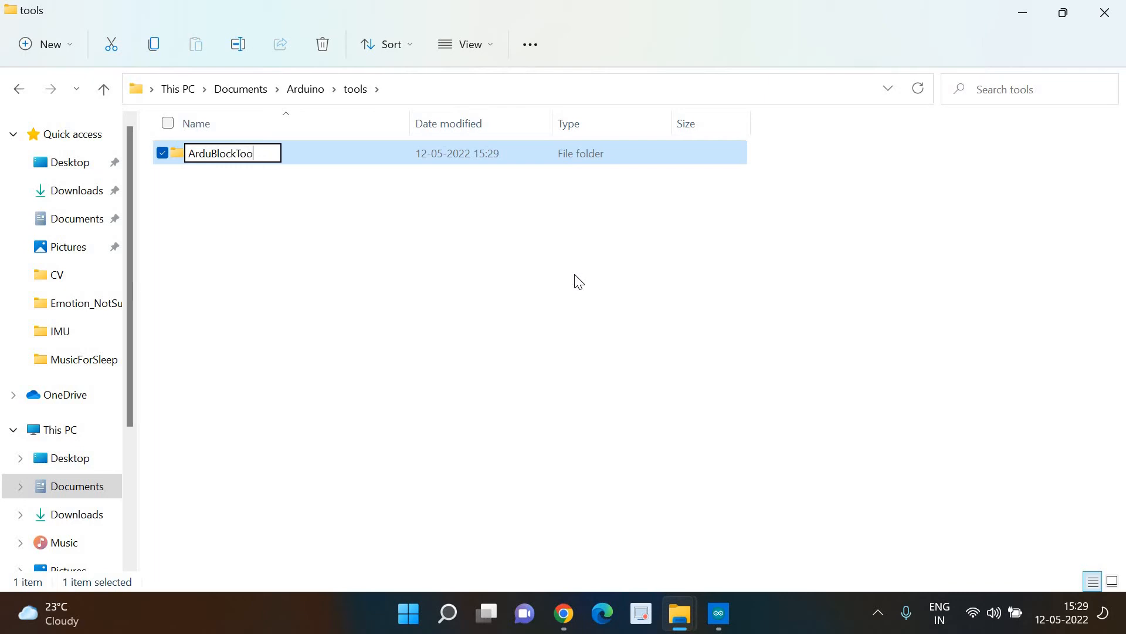
pyautogui.write('l')
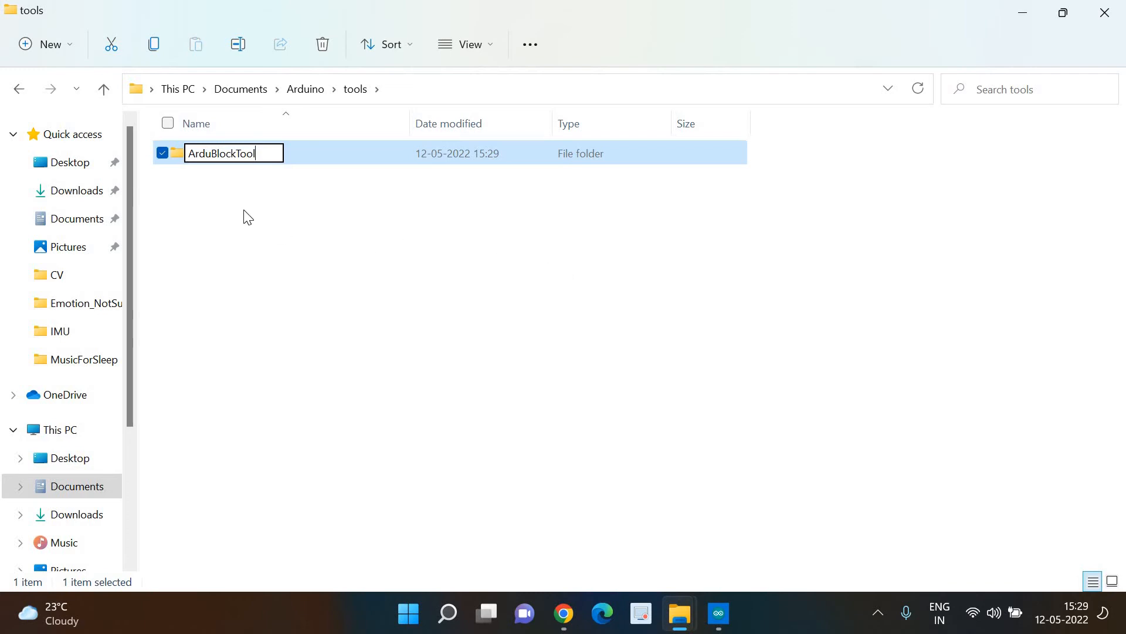
pyautogui.moveTo(327, 232)
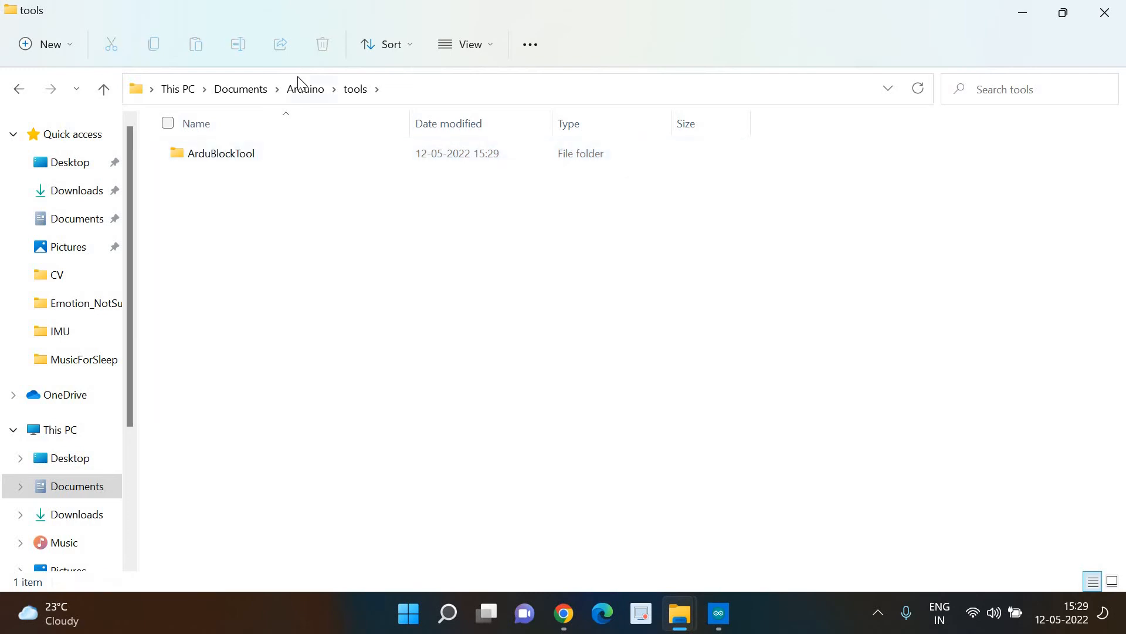
pyautogui.click(305, 88)
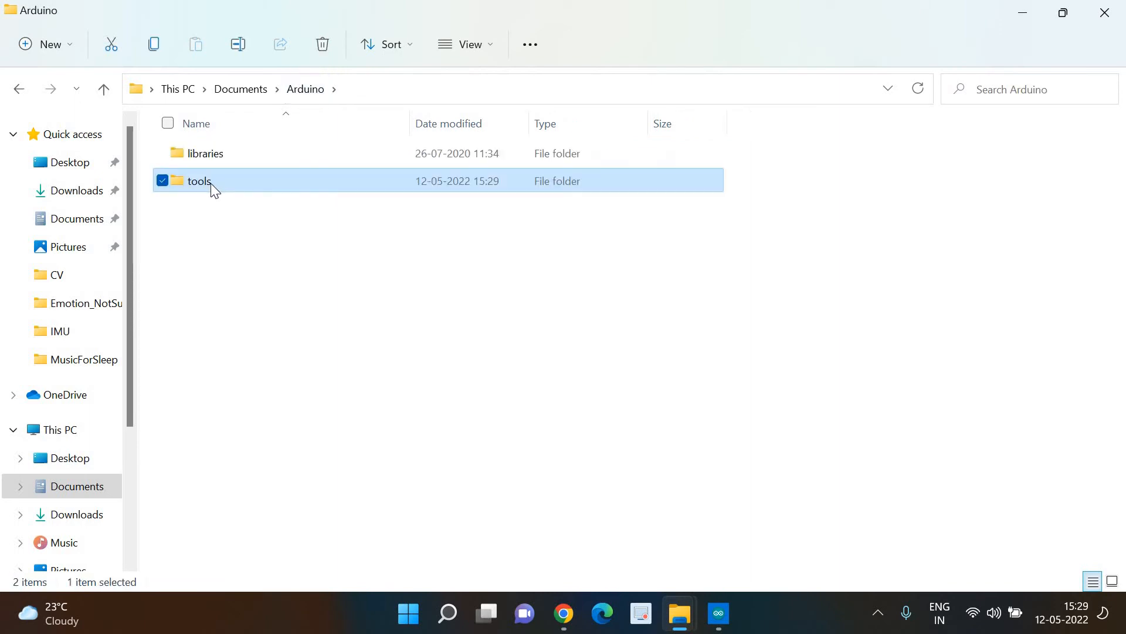
pyautogui.doubleClick(198, 181)
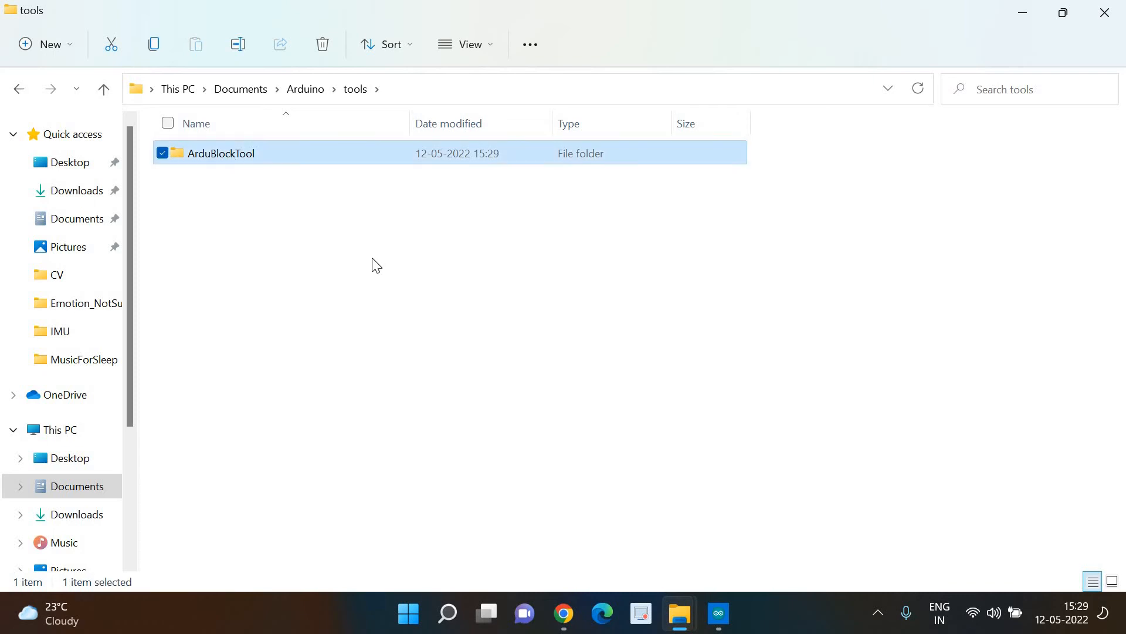
# Step: Create a tool subfolder in ArduBlockTool to hold the ardublock-beta-20140702 archive
pyautogui.doubleClick(221, 152)
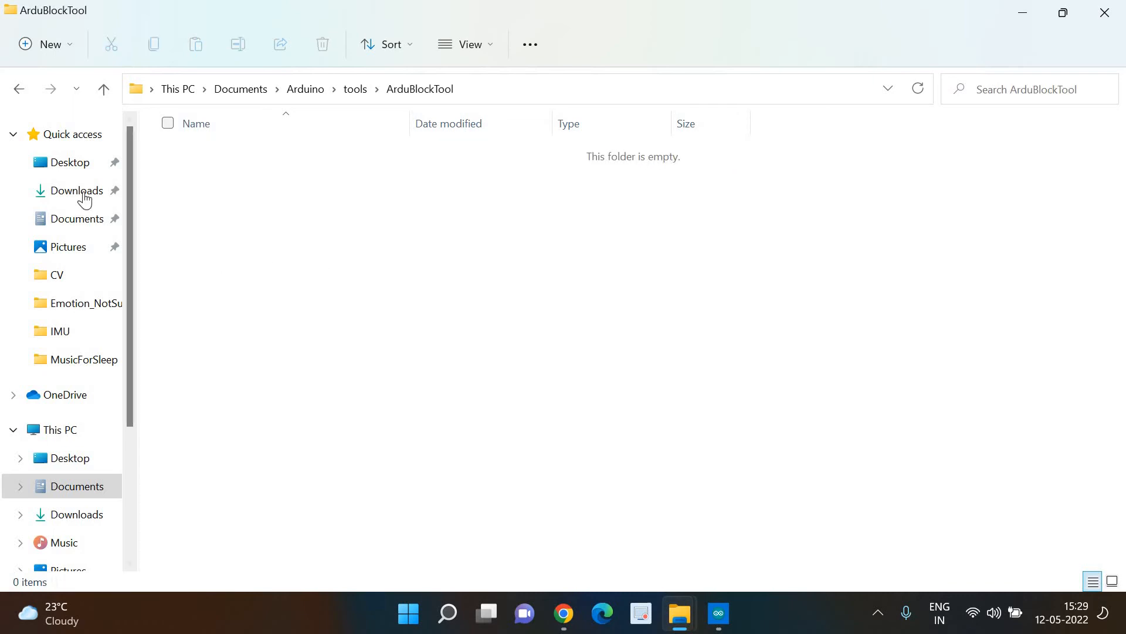
pyautogui.click(75, 190)
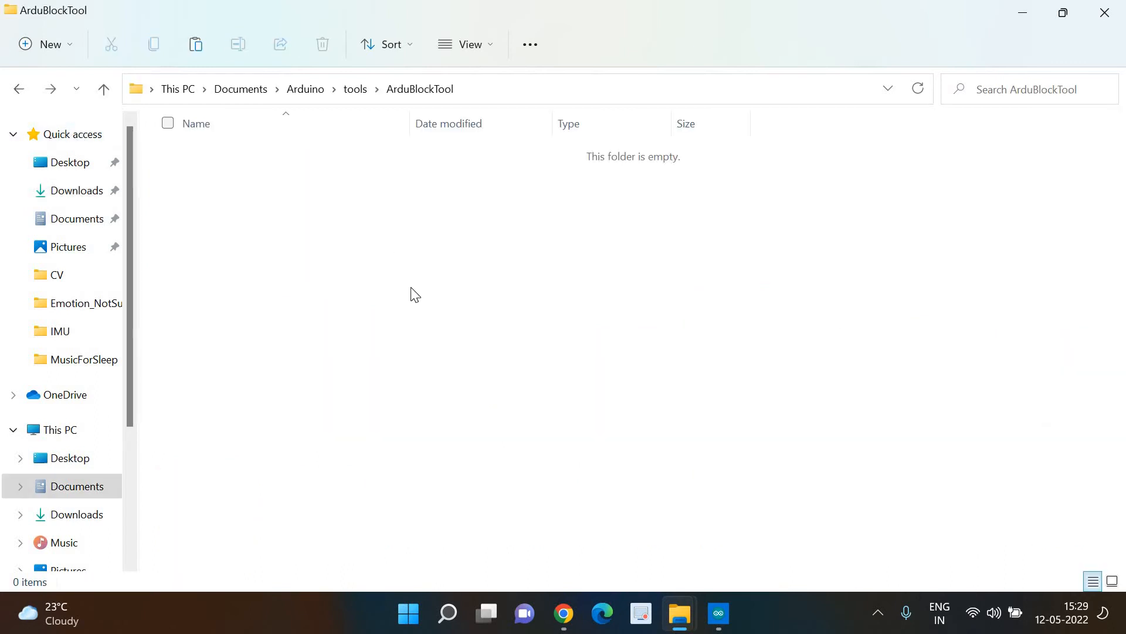
pyautogui.rightClick(413, 294)
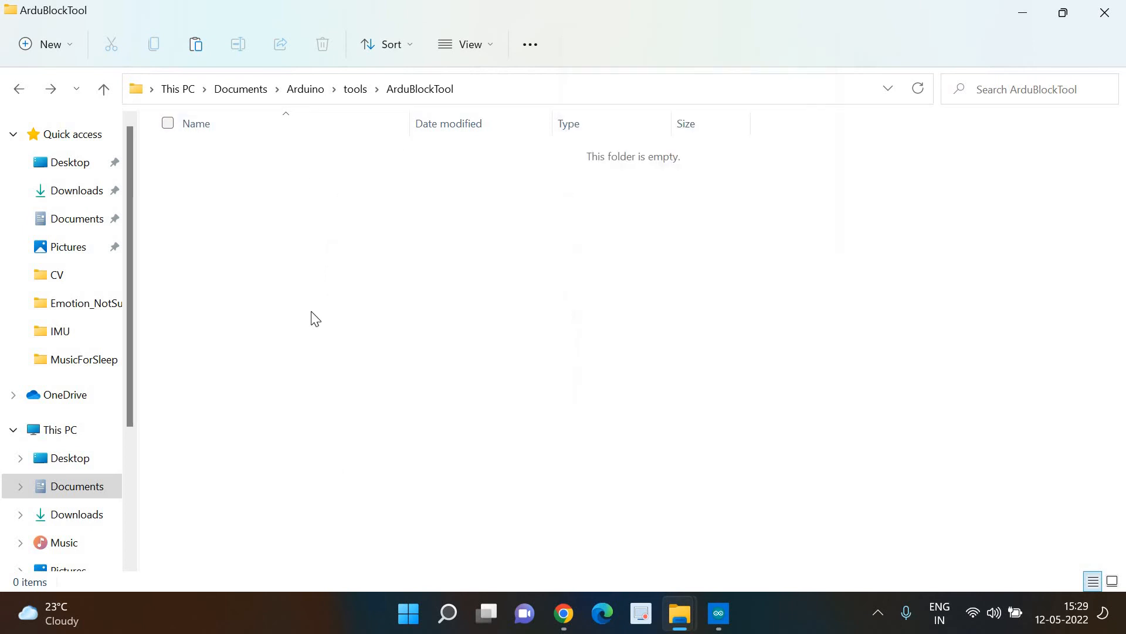
pyautogui.rightClick(312, 318)
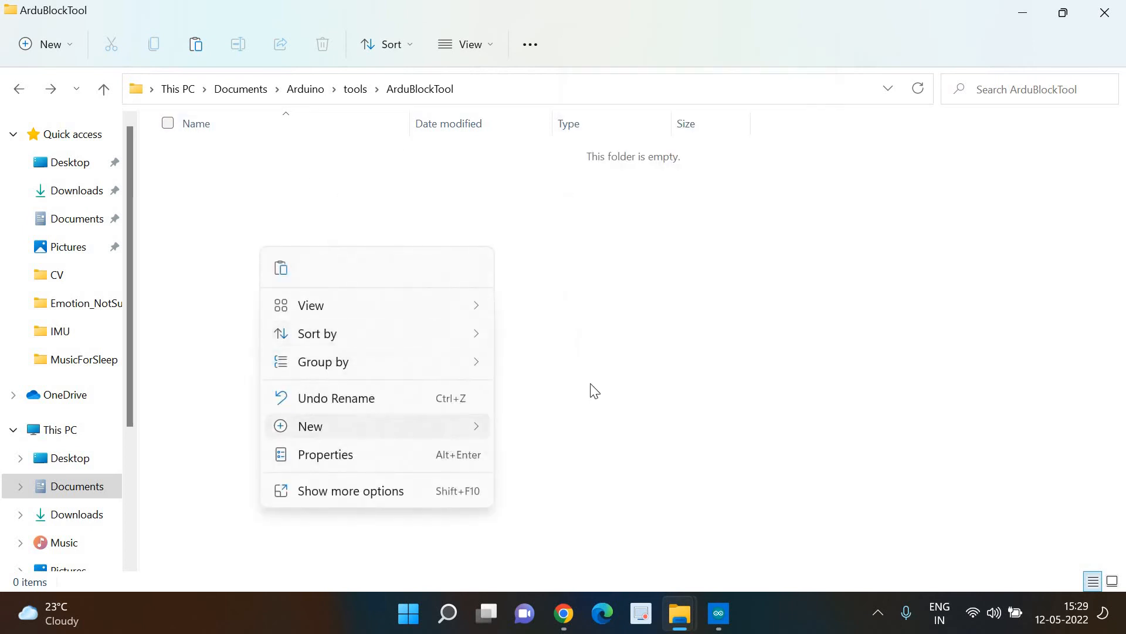
pyautogui.click(310, 424)
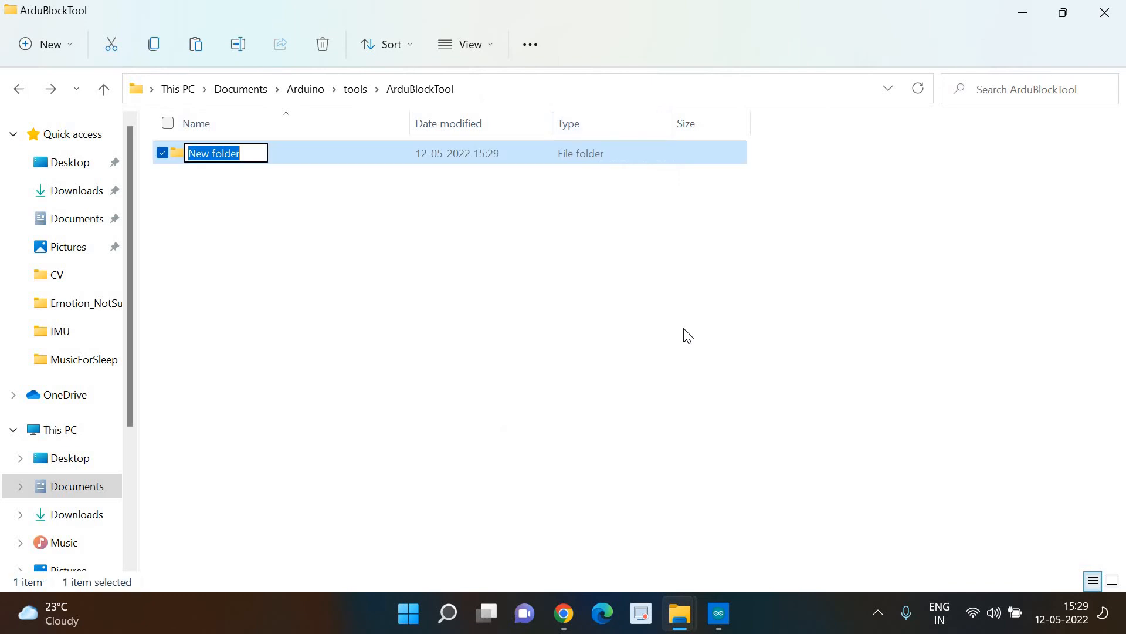
pyautogui.write('tool')
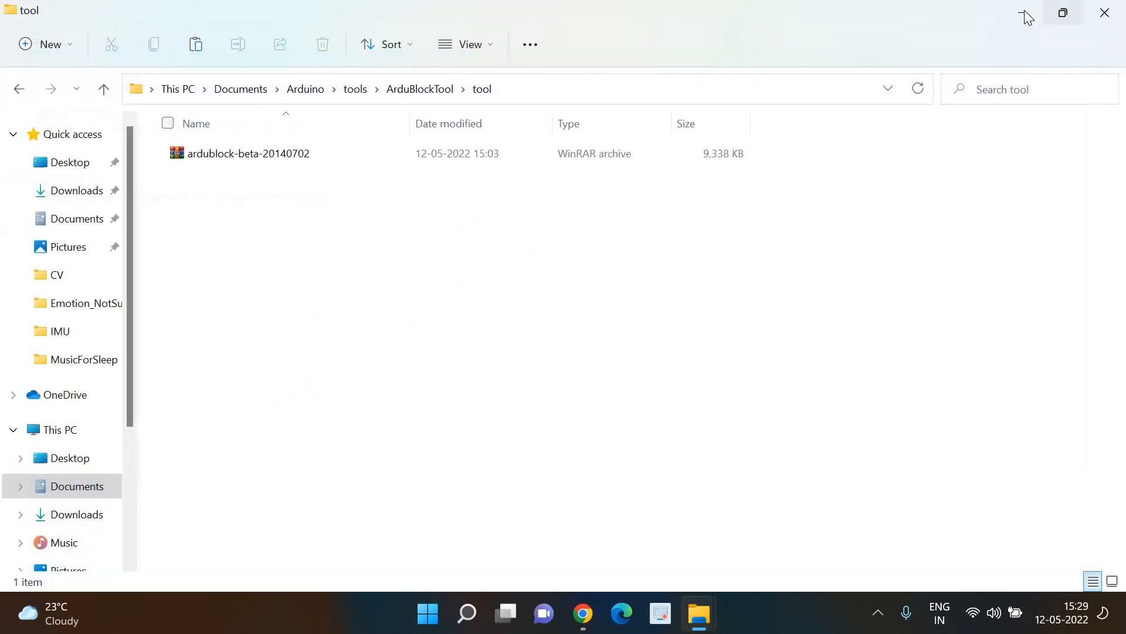
# Step: Relaunch Arduino IDE from the Start menu by searching 'ar'
pyautogui.click(582, 613)
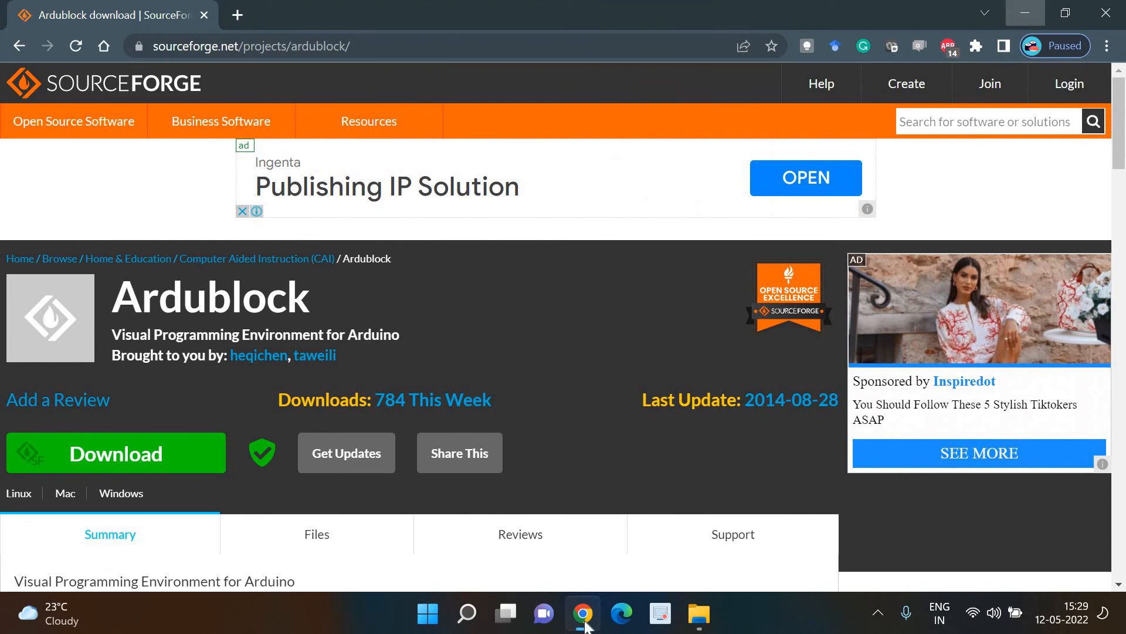
pyautogui.click(427, 613)
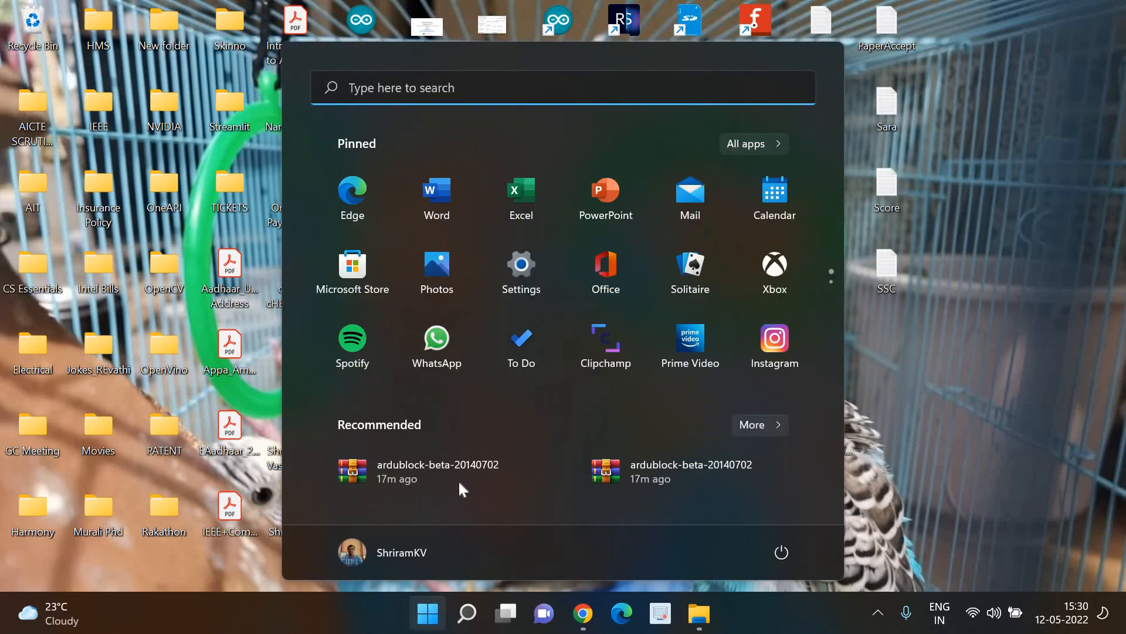
pyautogui.write('ar')
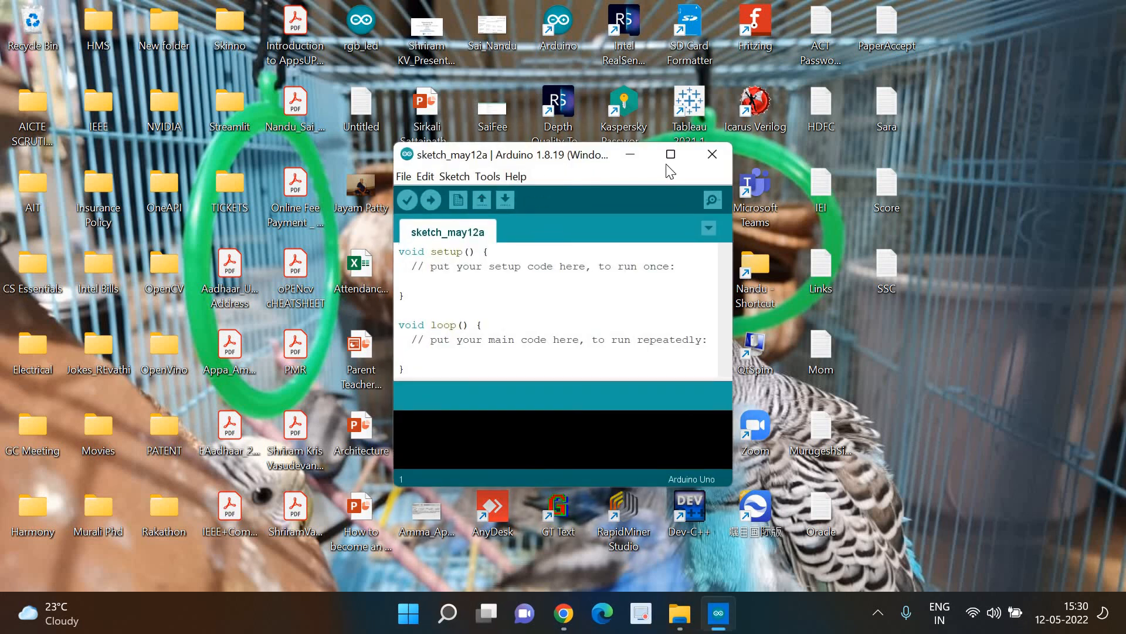
# Step: Maximize Arduino IDE and check the Tools menu for the ArduBlock entry
pyautogui.click(670, 155)
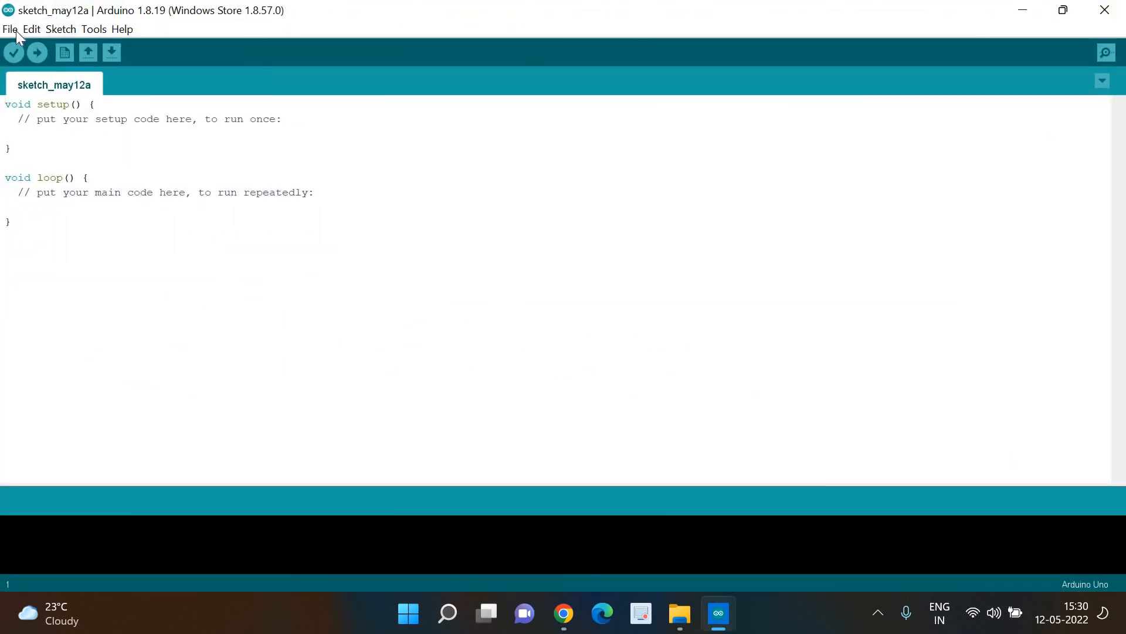
pyautogui.click(94, 29)
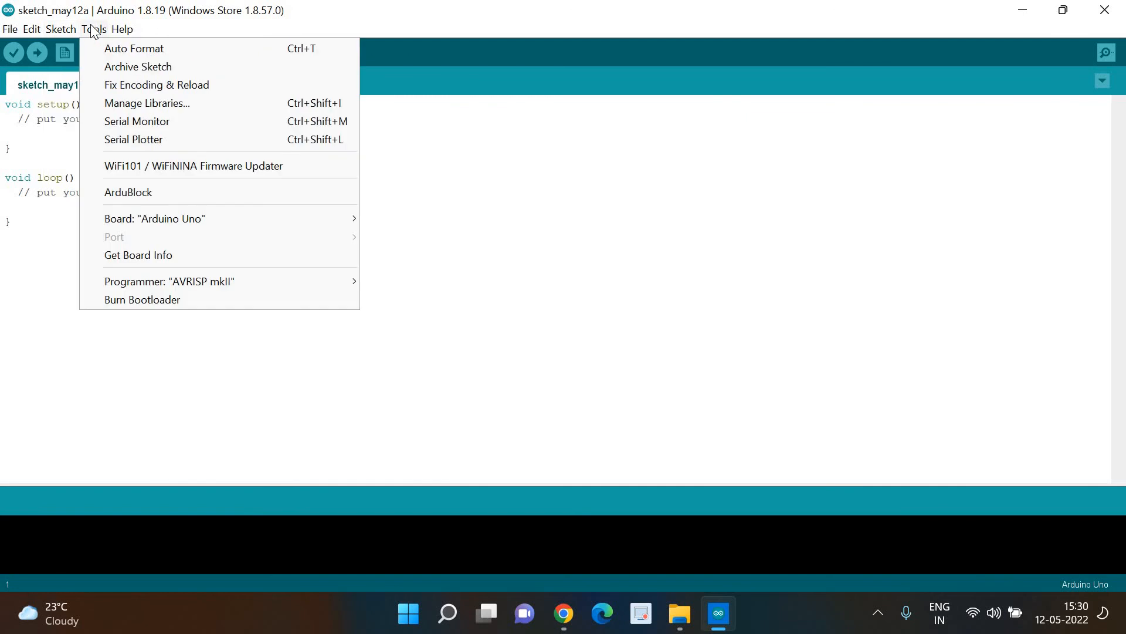